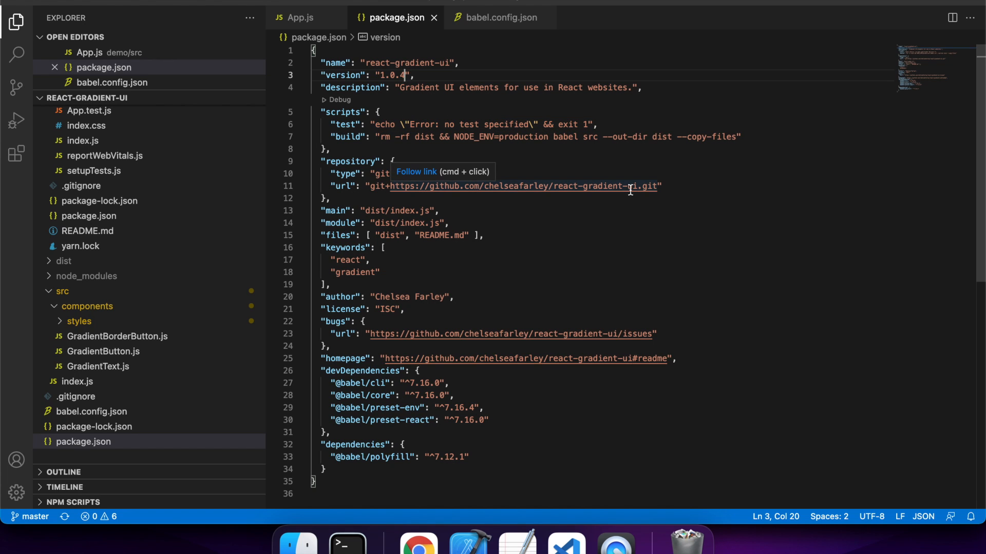
mouse_move(432, 137)
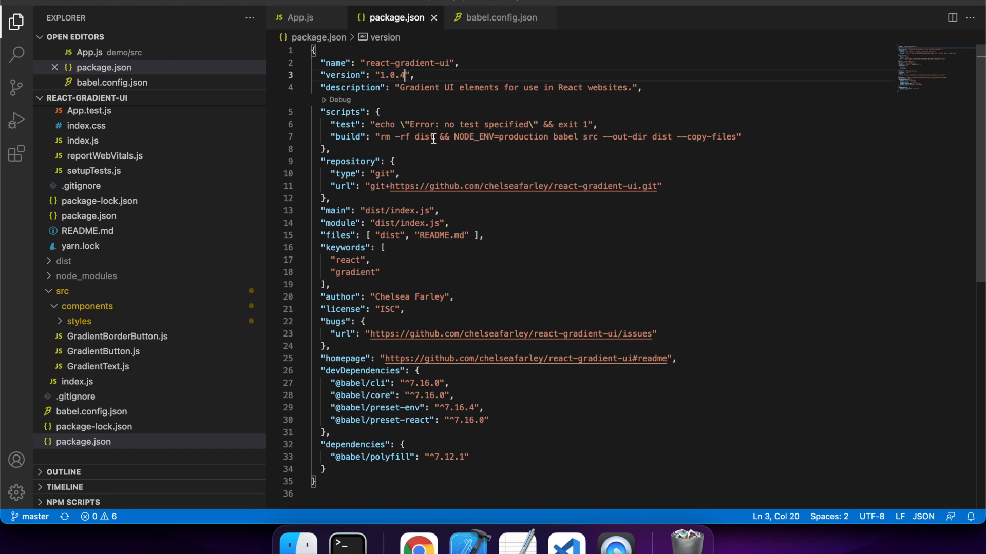
mouse_move(689, 157)
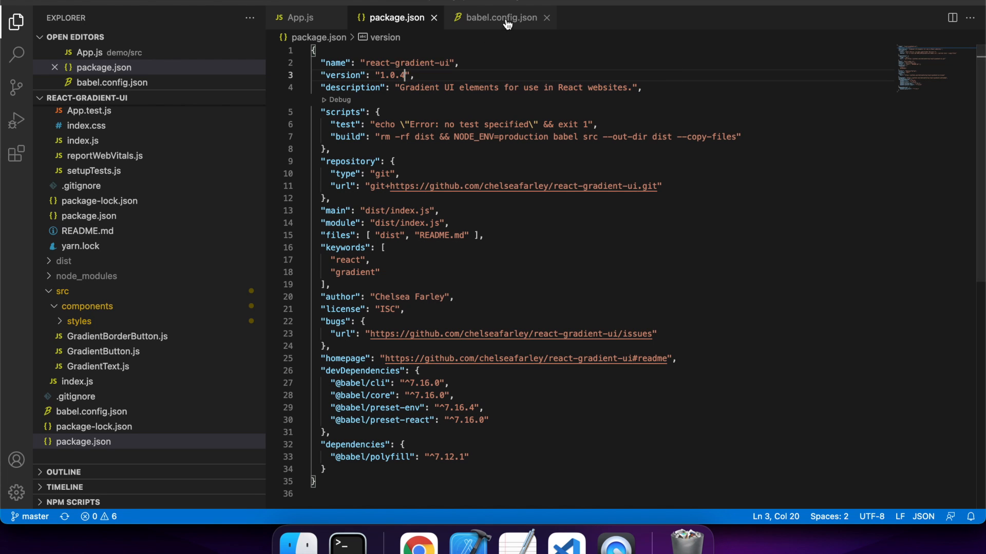
Show babel.config.json with its preset-env and preset-react presets.
left_click(499, 17)
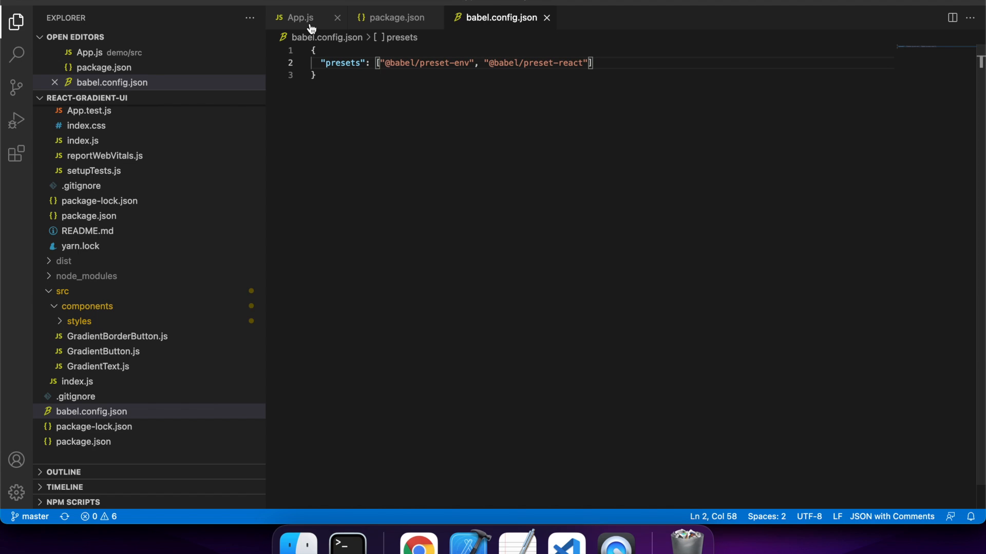
Review App.js using GradientButton, GradientBorderButton and GradientText, then view the demo at localhost:3000.
left_click(300, 17)
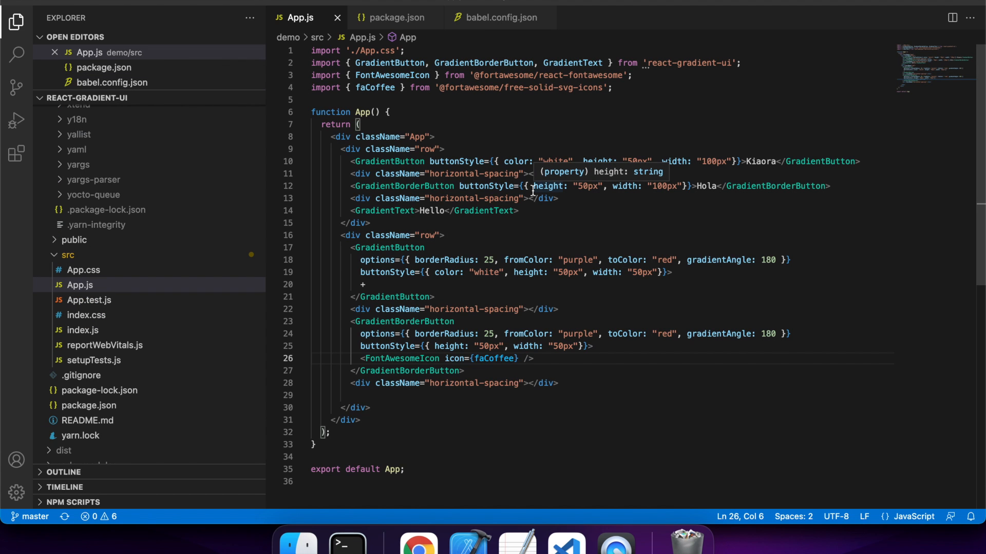
mouse_move(657, 221)
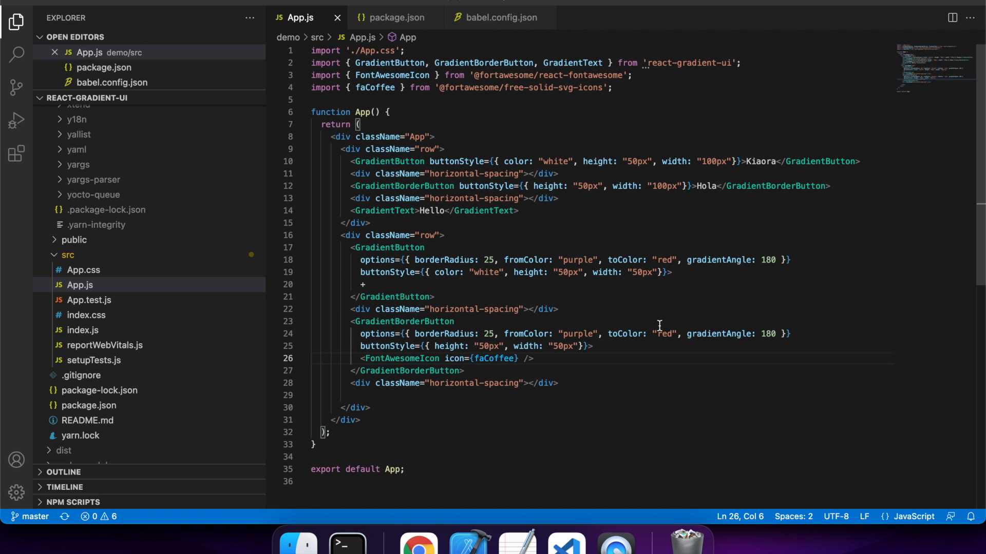
mouse_move(613, 337)
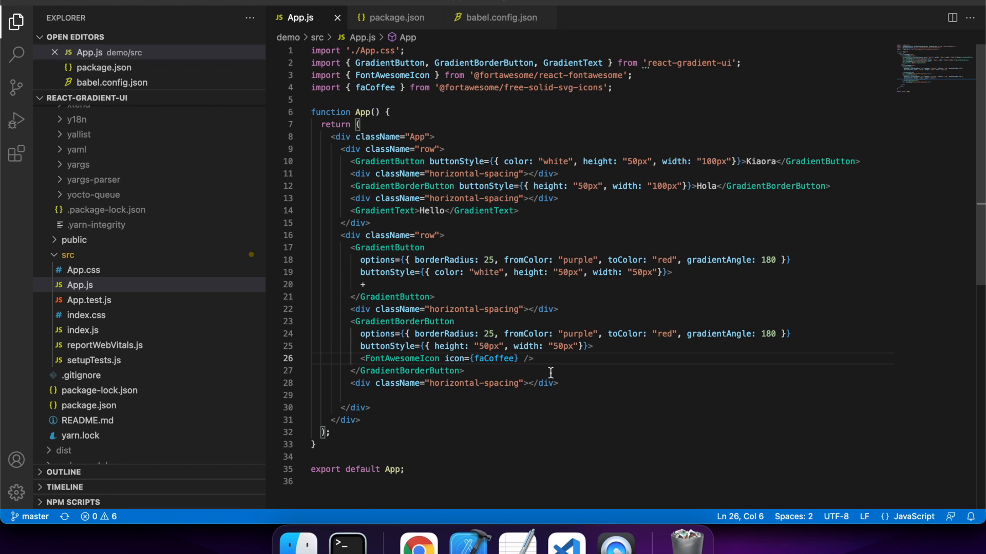
left_click(394, 543)
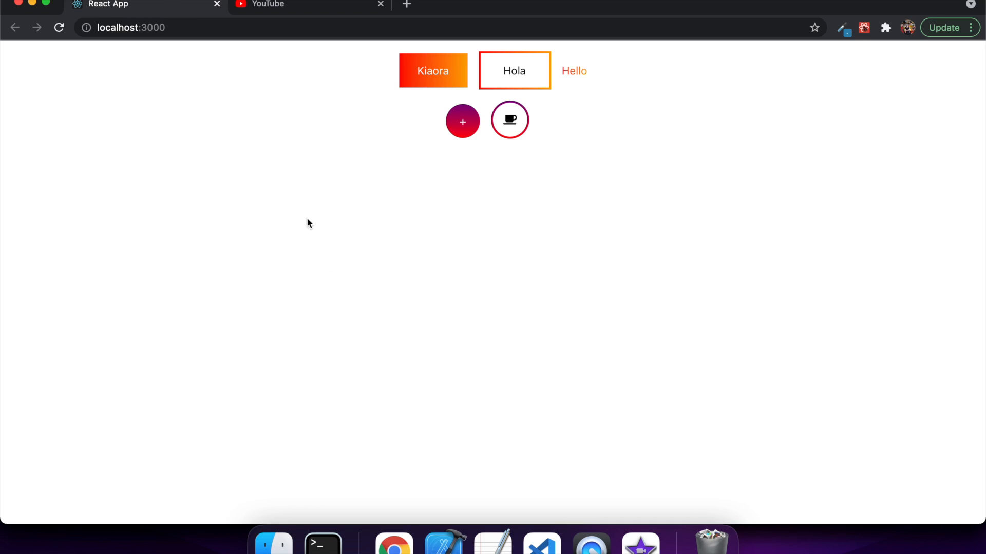
mouse_move(355, 305)
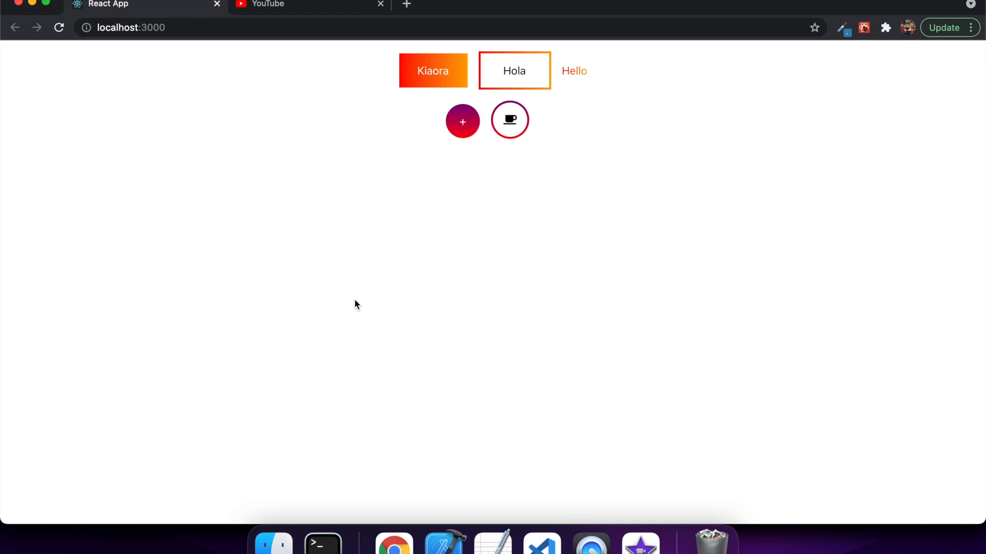